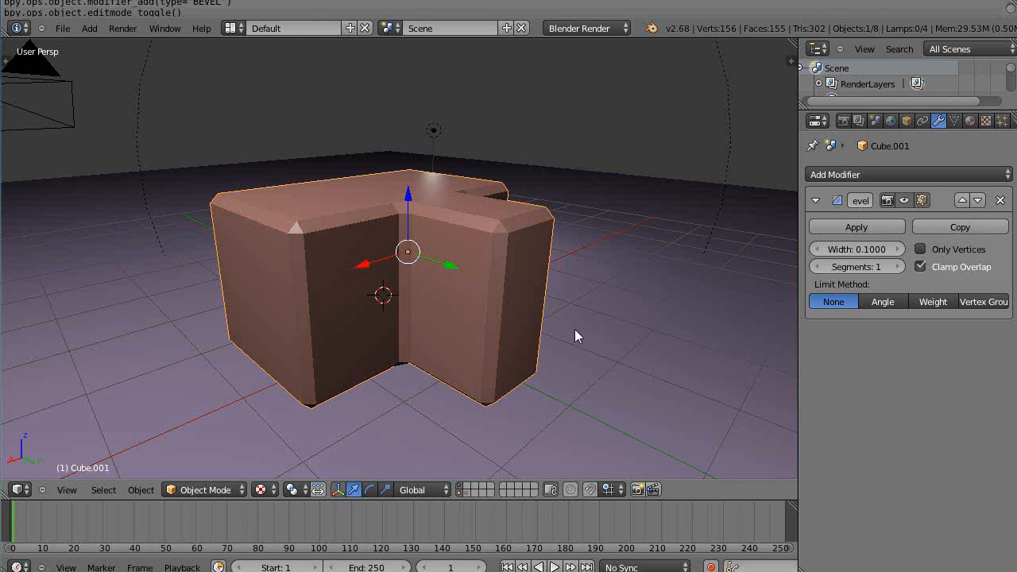
mouse_move(561, 300)
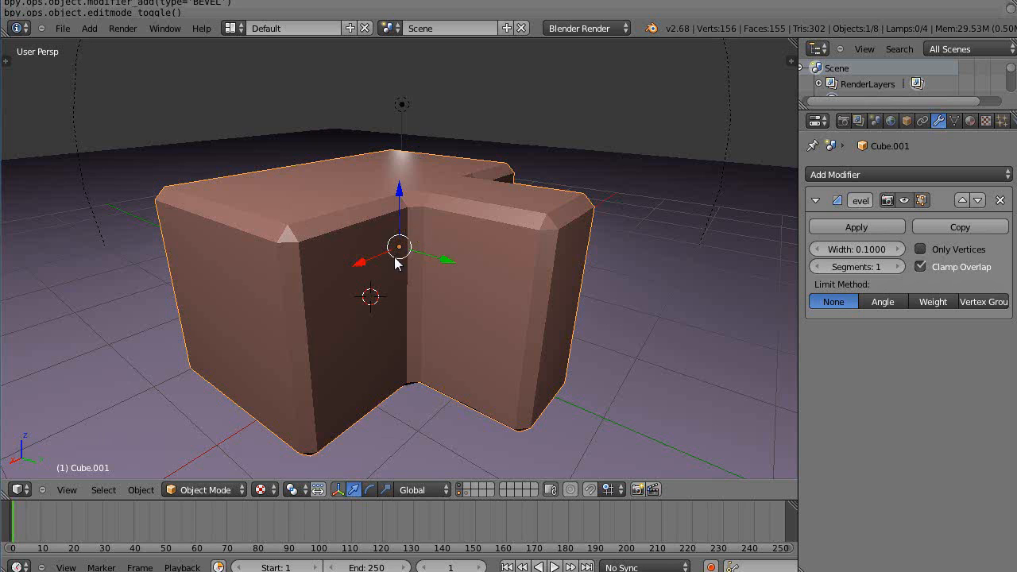
mouse_move(435, 262)
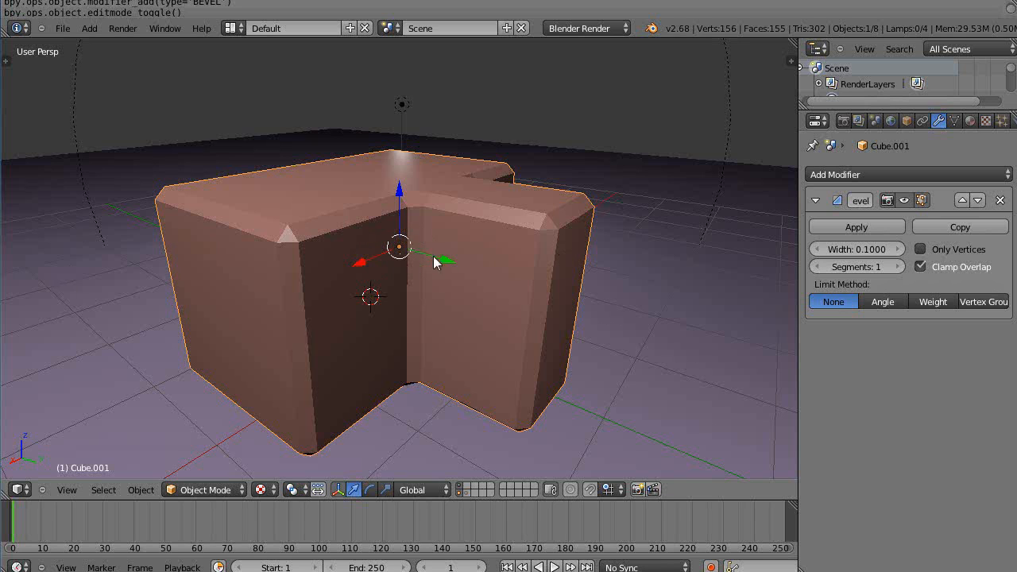
mouse_move(872, 231)
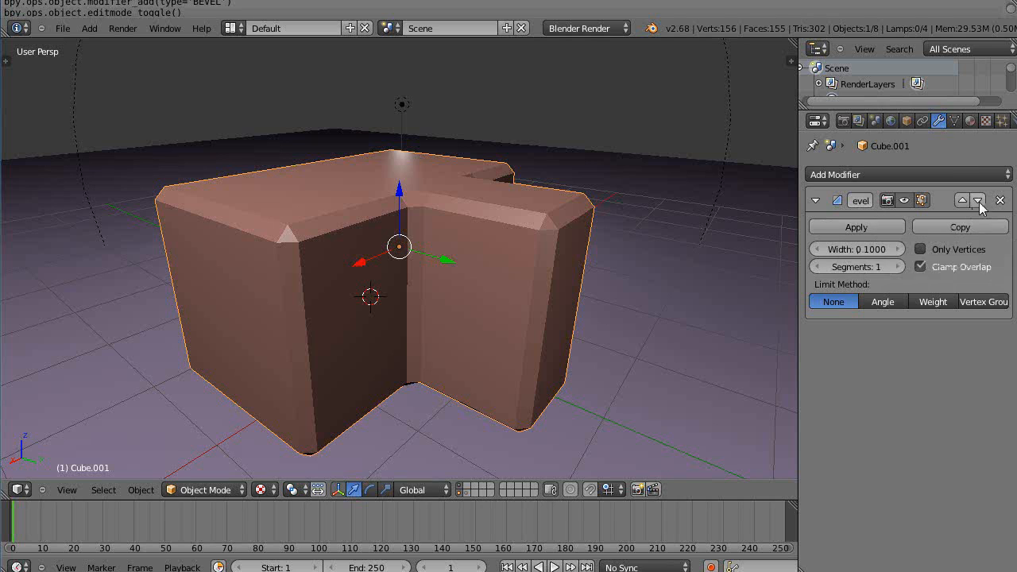
Delete the Bevel modifier from the blocky mesh.
click(1000, 201)
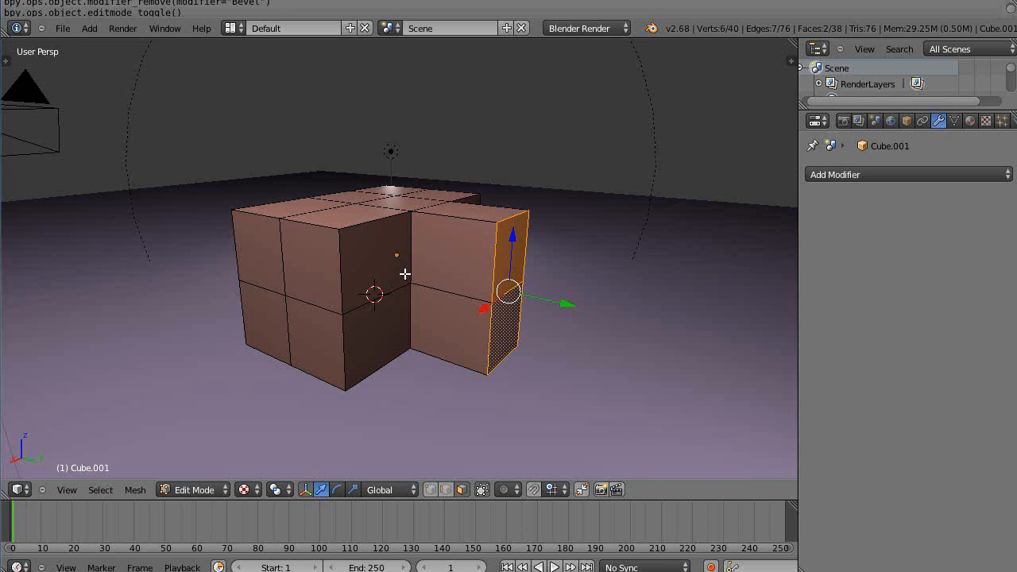
mouse_move(272, 256)
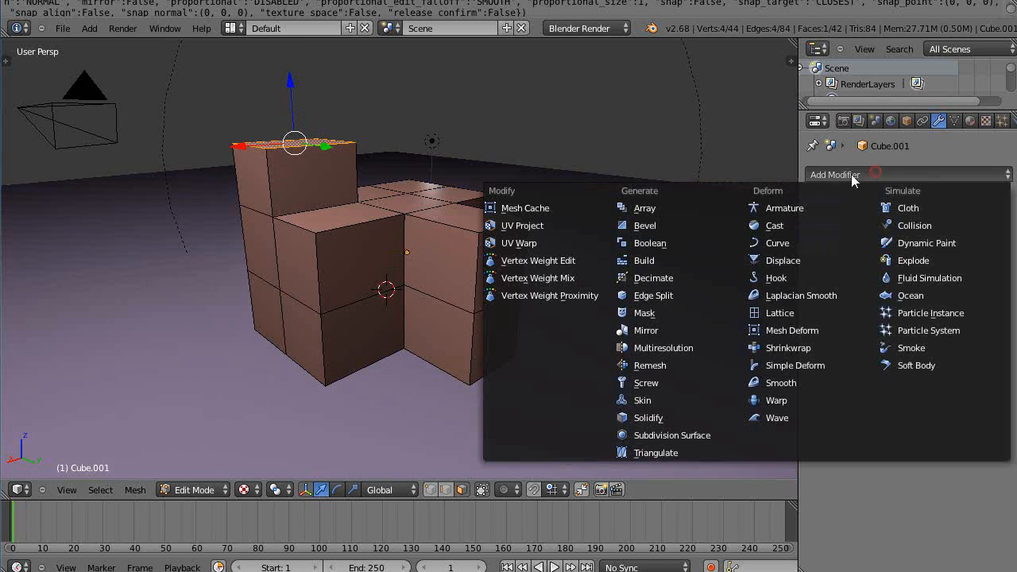
mouse_move(645, 226)
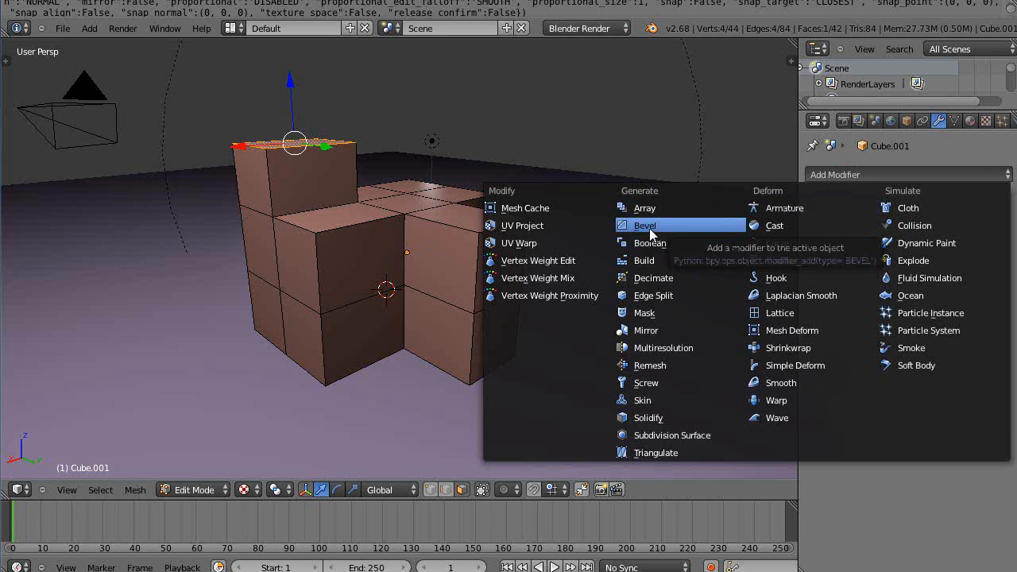
Add a Bevel modifier with width 0.1 and apply it permanently.
click(645, 225)
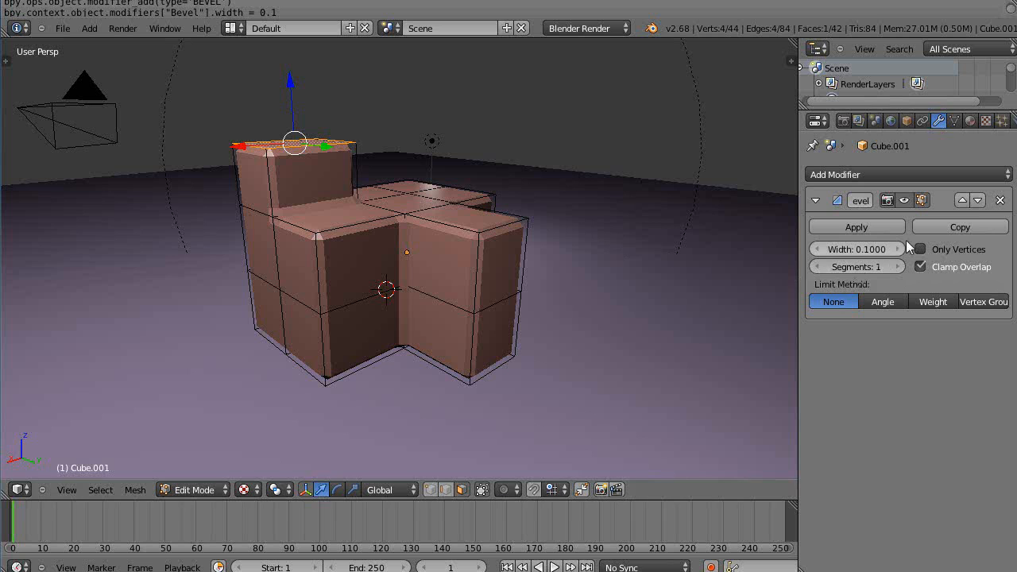
click(857, 226)
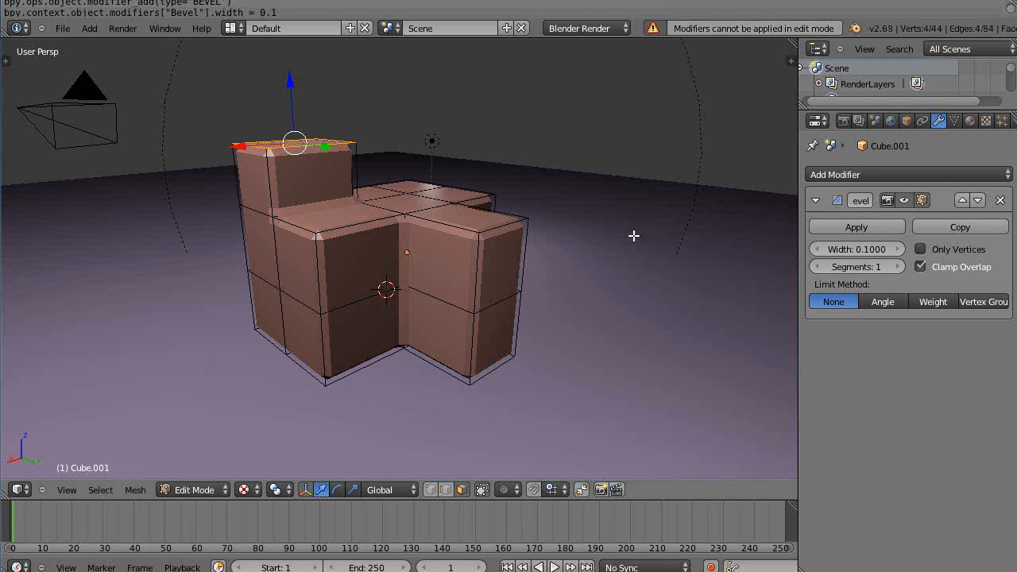
click(857, 227)
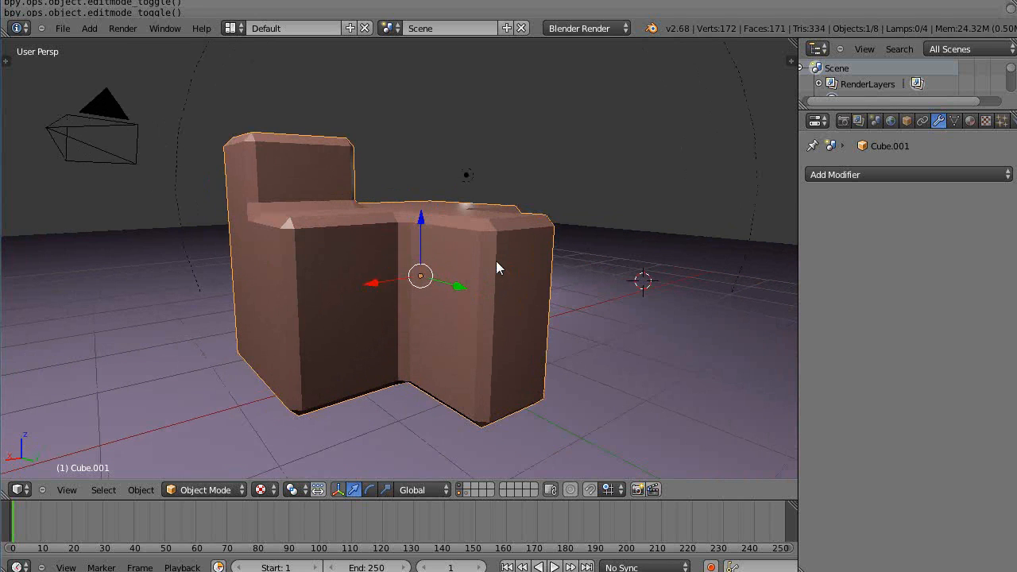
Undo the applied 0.1 bevel from Edit Mode and return to Object Mode.
key(Tab)
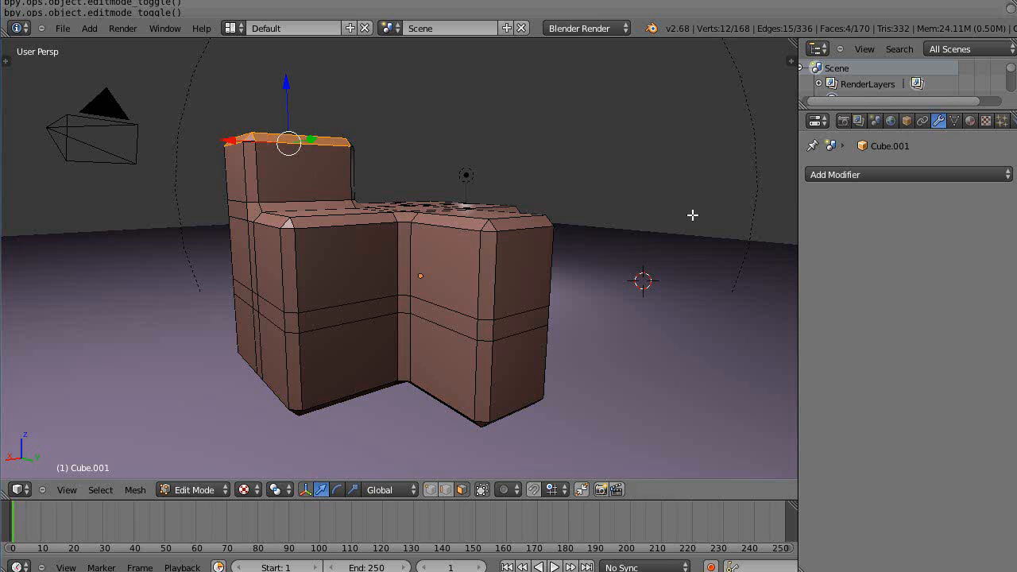
mouse_move(402, 241)
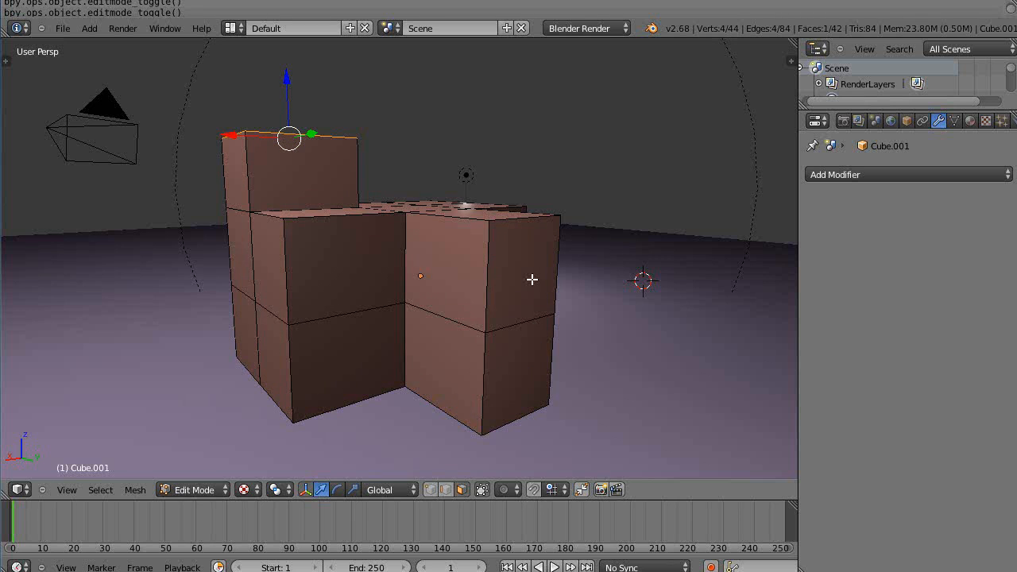
key(Tab)
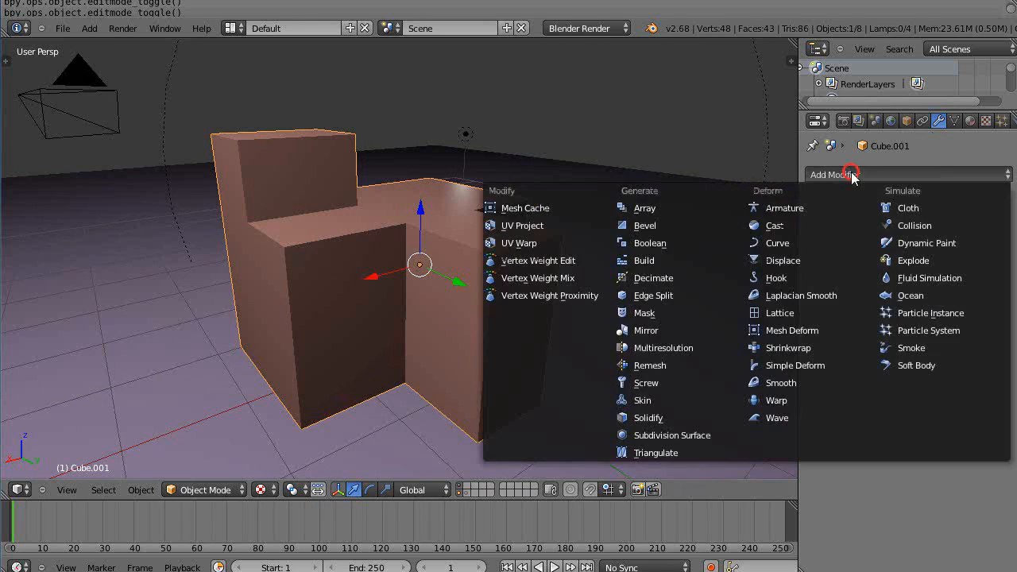
Add a Bevel modifier, widen it to 0.88, and apply it.
click(644, 225)
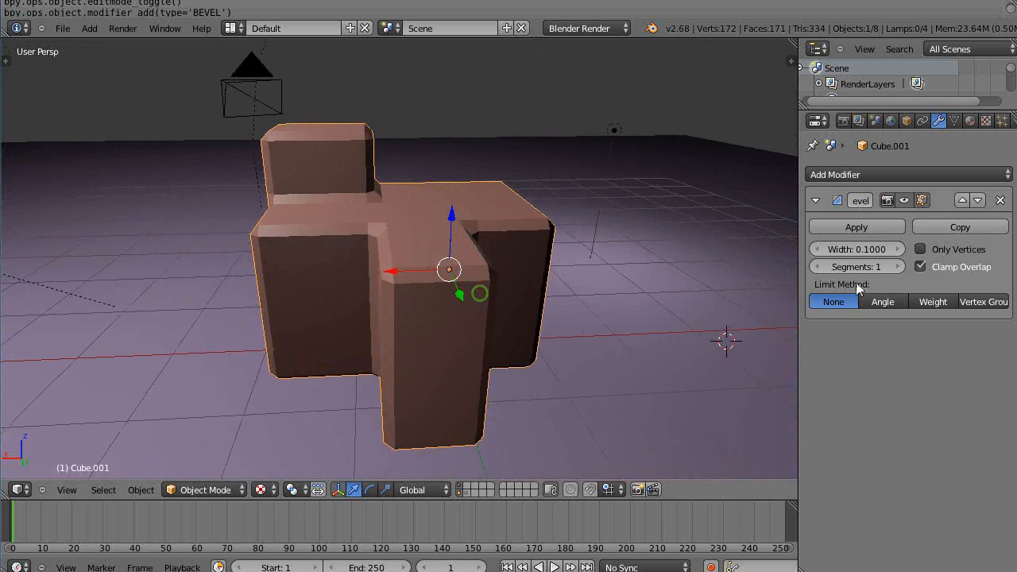
drag(856, 249, 871, 249)
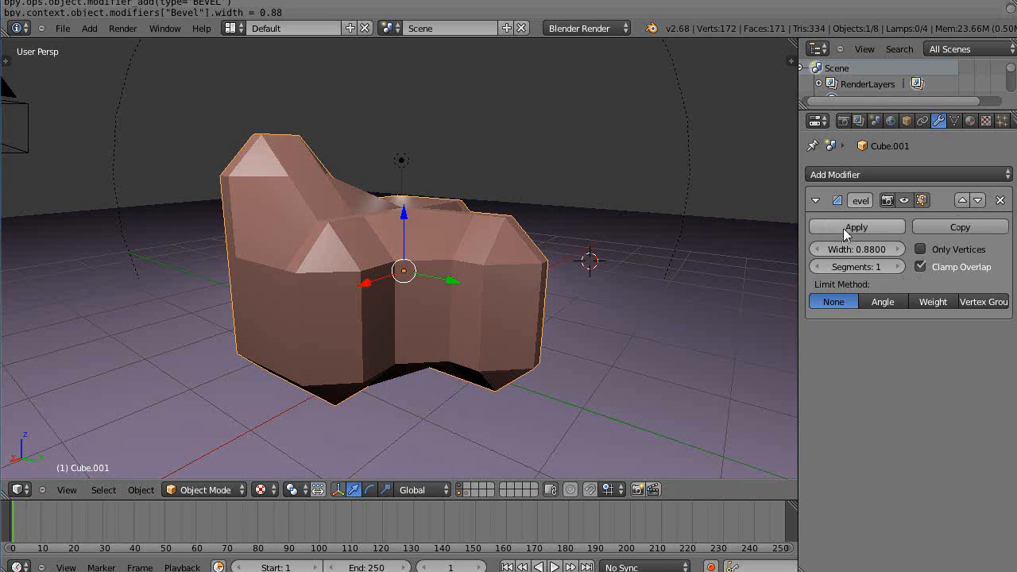
click(857, 226)
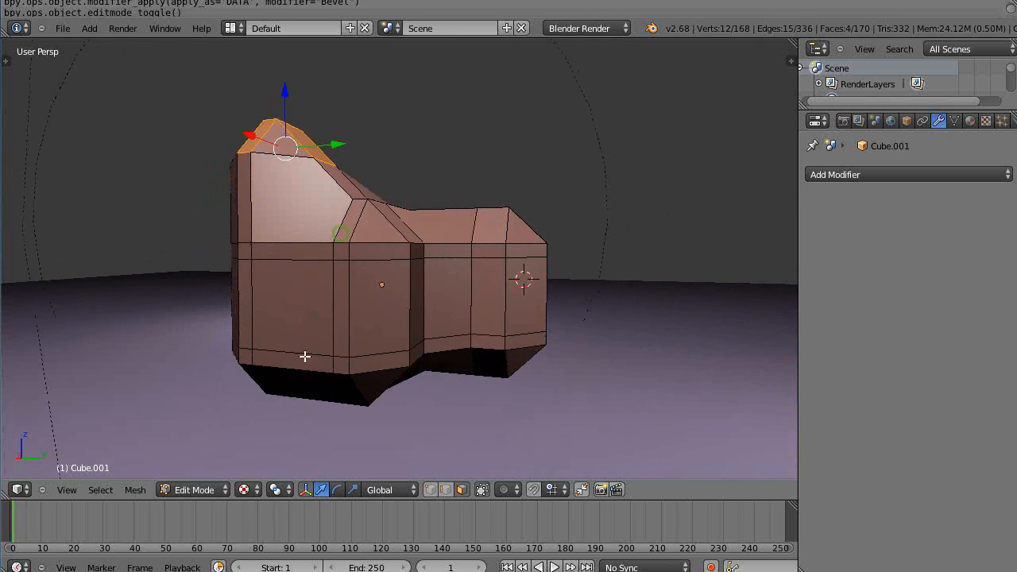
mouse_move(256, 284)
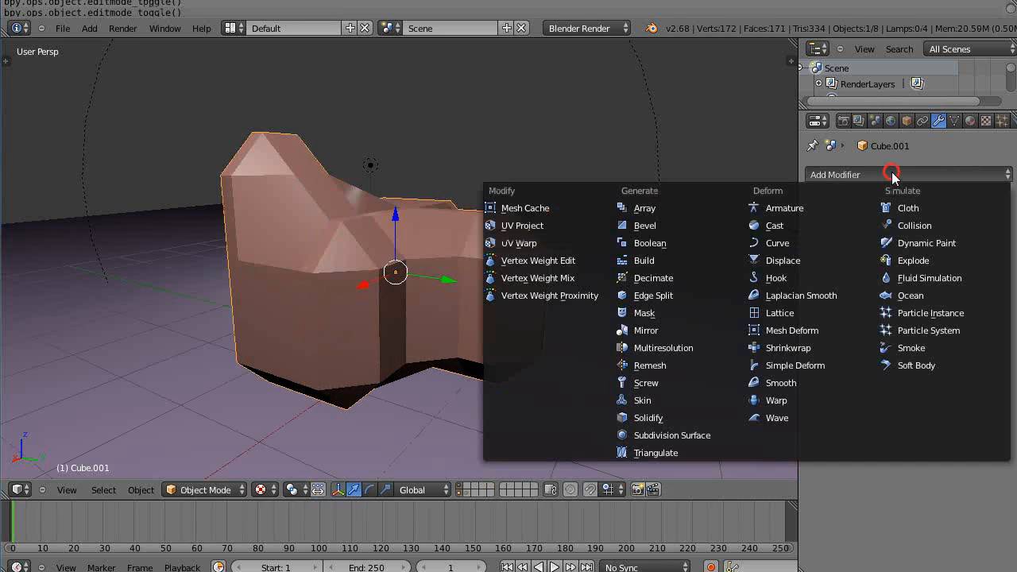
Add a Subdivision Surface modifier and increase its viewport subdivision level.
click(672, 435)
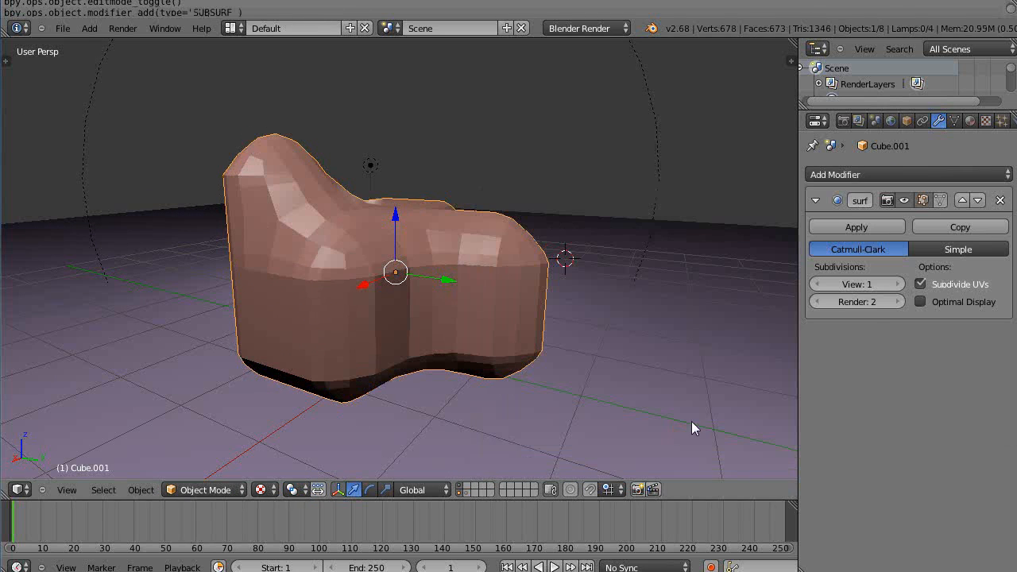
click(898, 283)
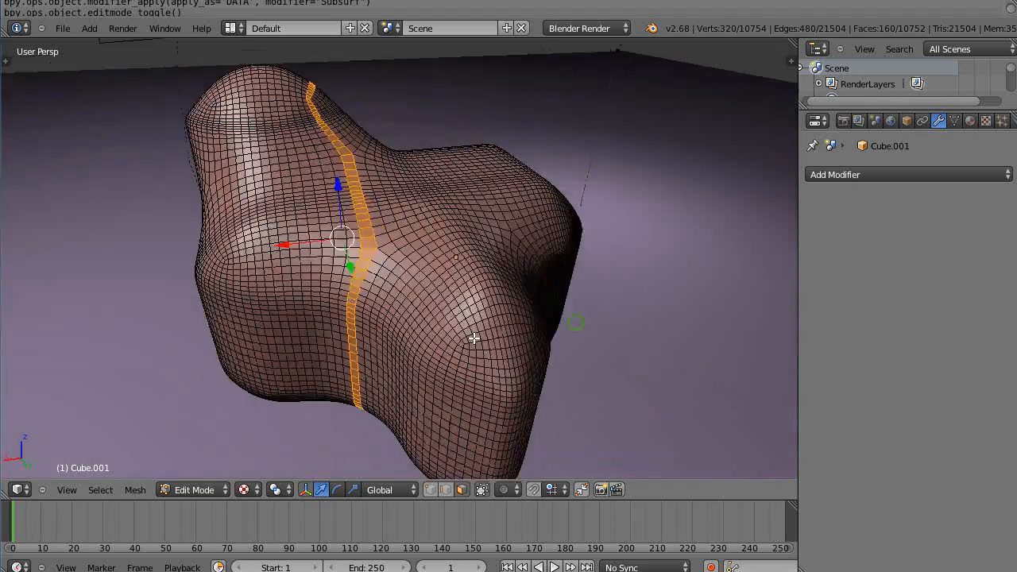
Drag-select across the dense 10,754-vertex subdivided mesh to inspect it.
drag(473, 338, 580, 302)
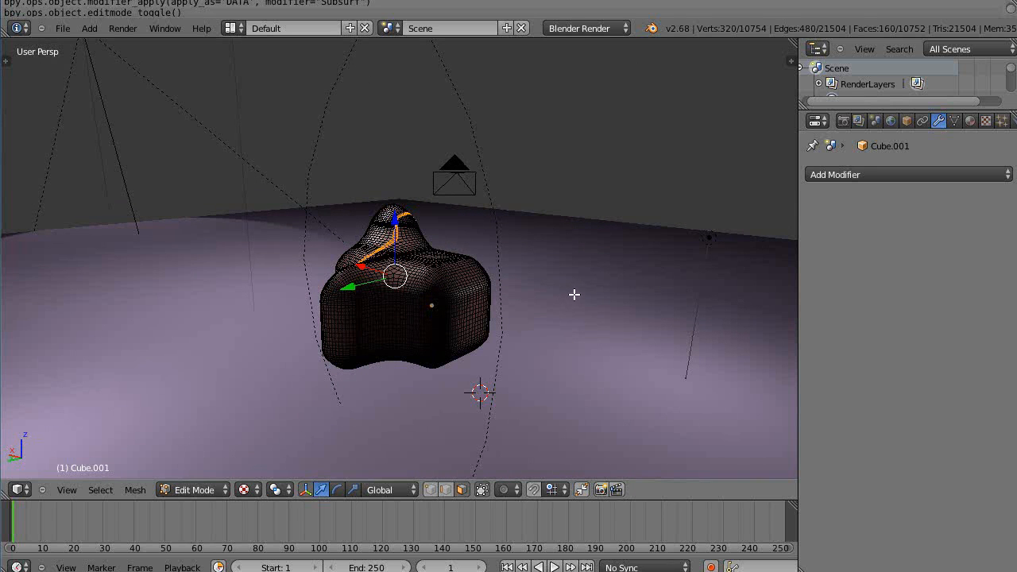
Turn proportional editing to Disable from the header dropdown.
click(501, 490)
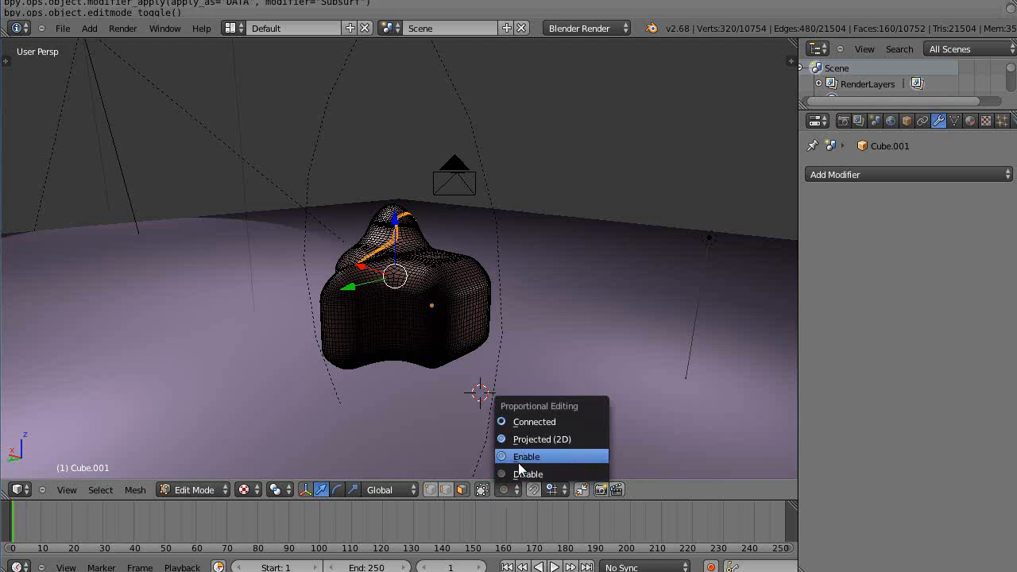
mouse_move(533, 474)
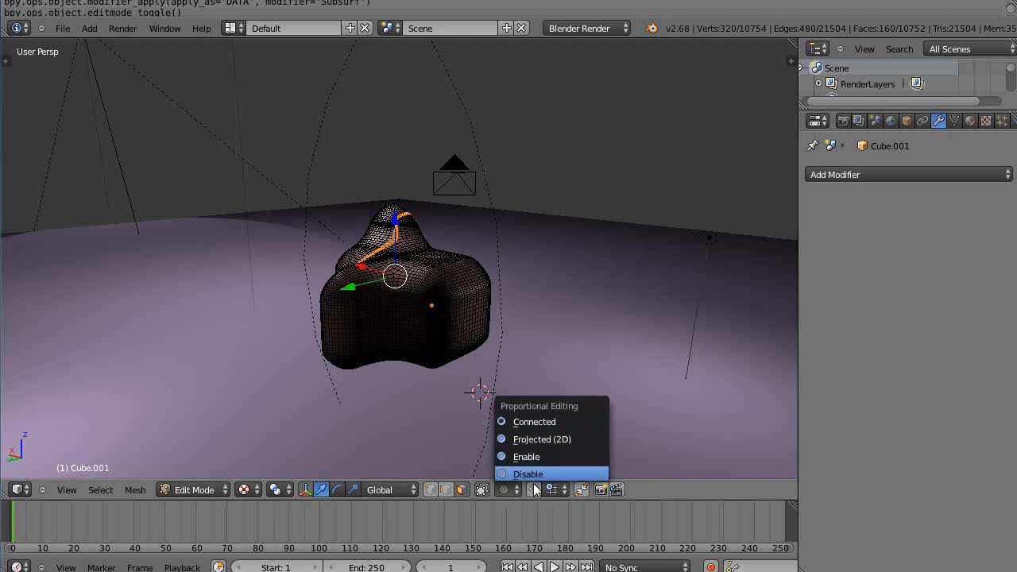